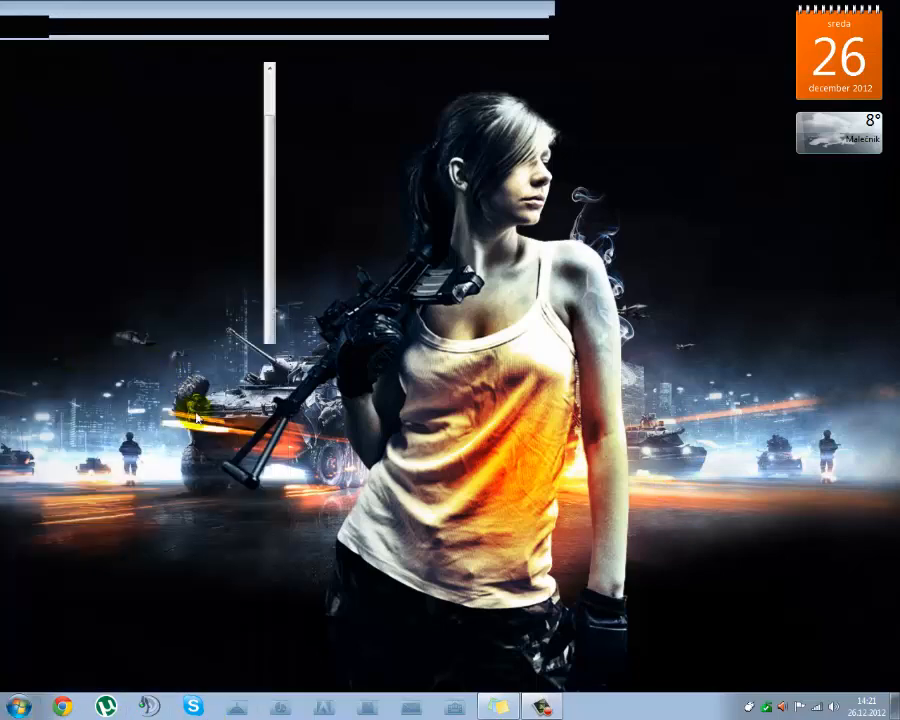
- Navigate from Boot (C:) through Windows, System32 and drivers into the etc folder
click(498, 707)
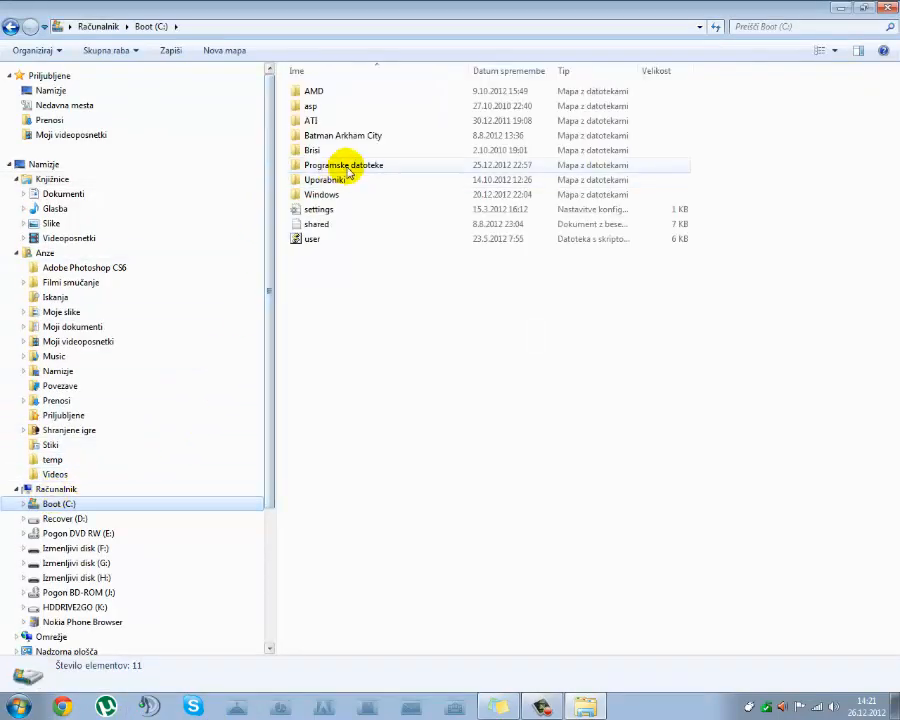
double_click(343, 165)
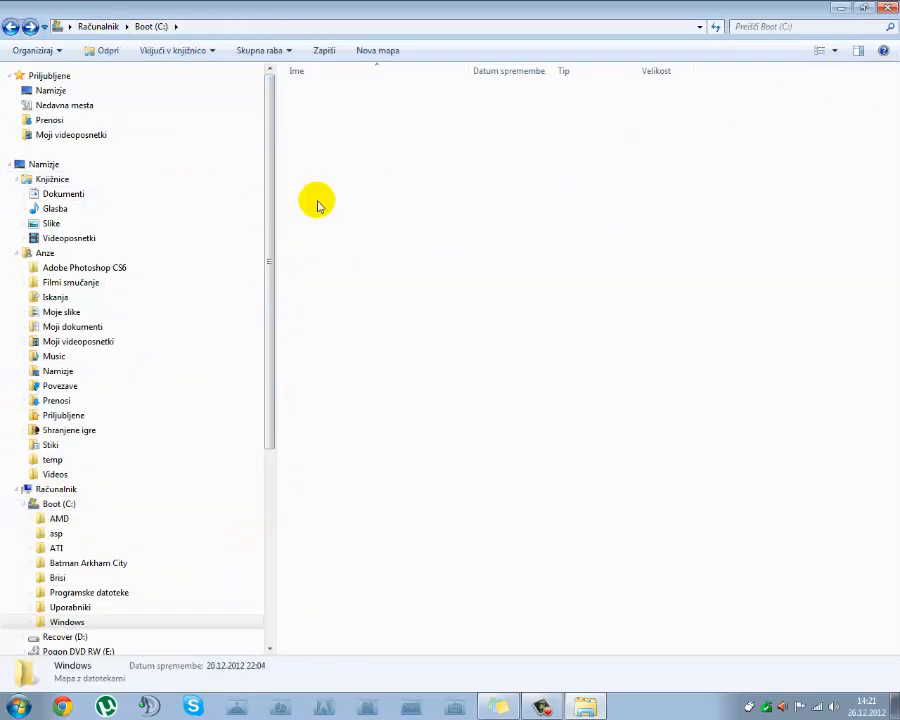
double_click(67, 621)
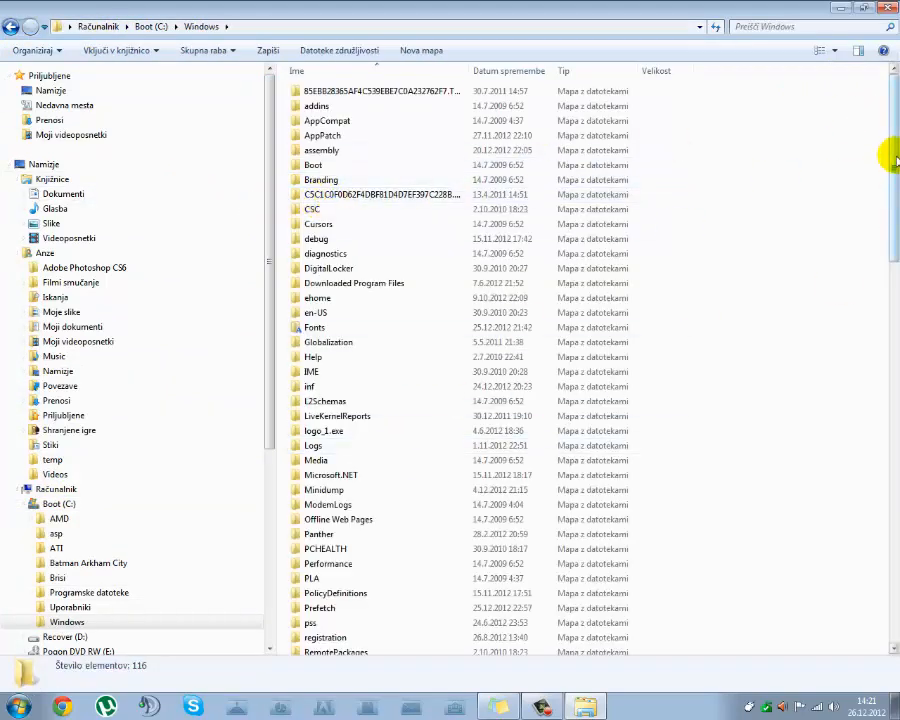
scroll(down, 3)
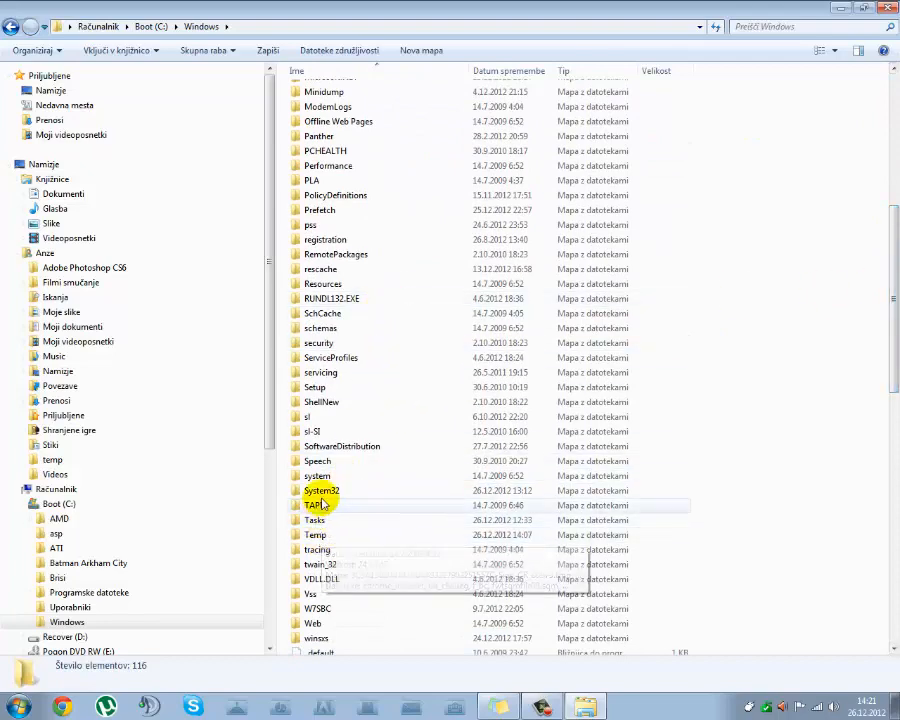
double_click(321, 490)
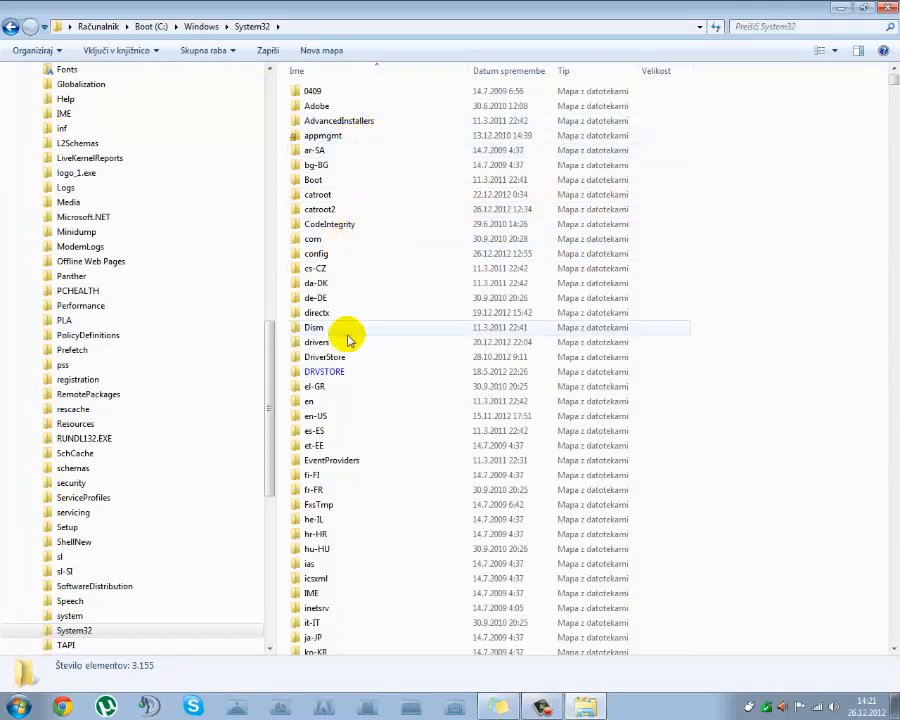
double_click(316, 342)
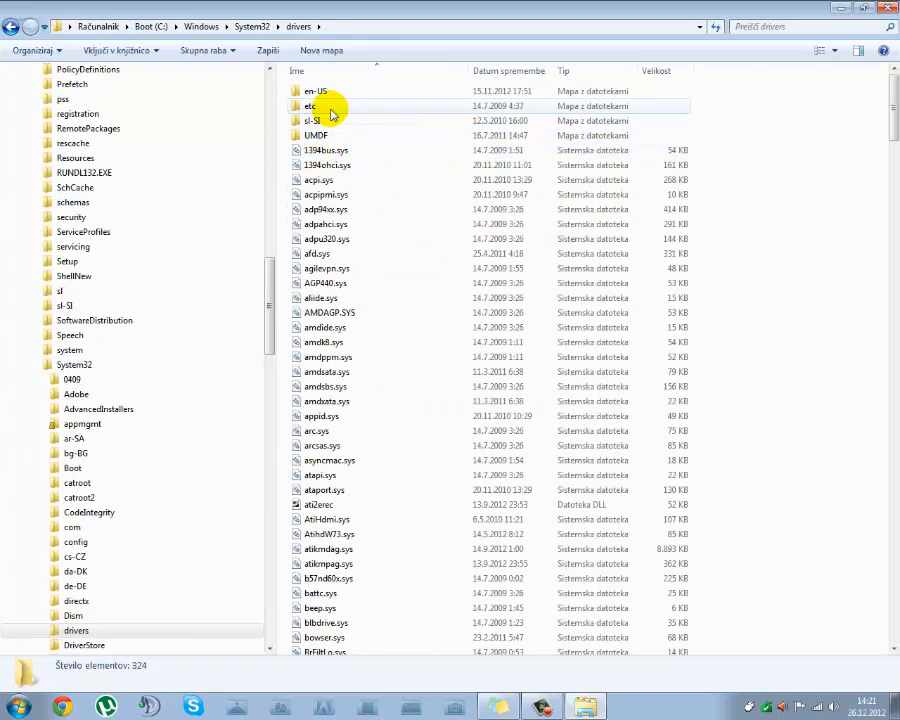
double_click(310, 106)
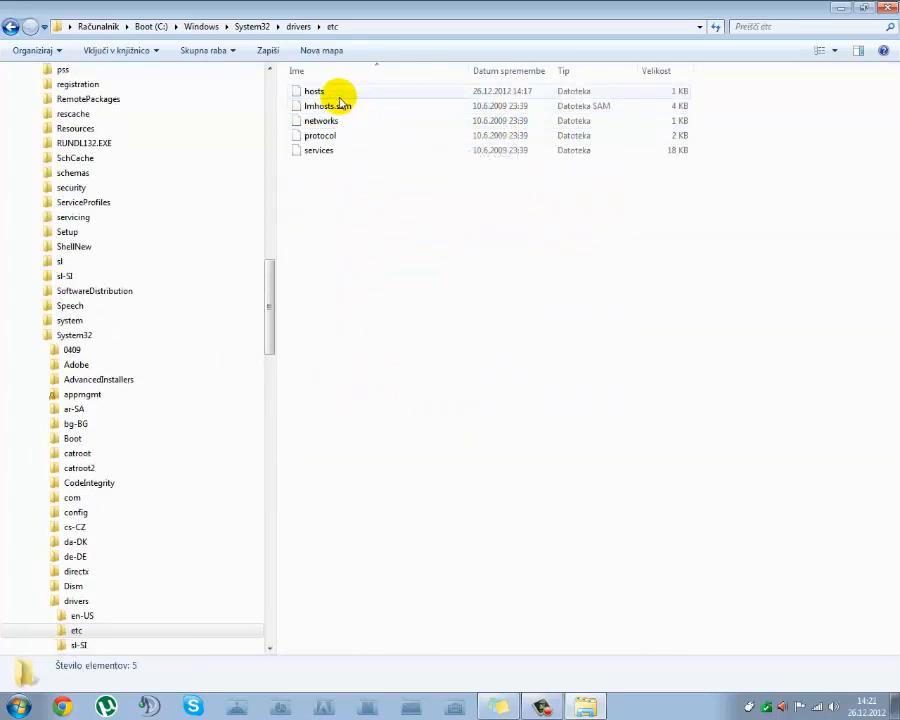
double_click(314, 91)
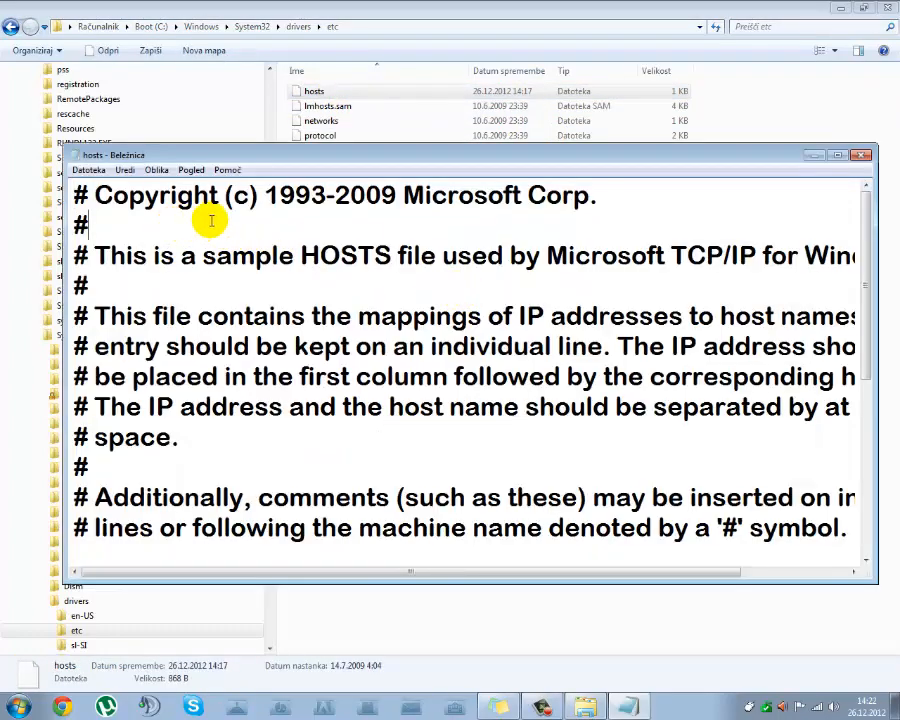
text(a)
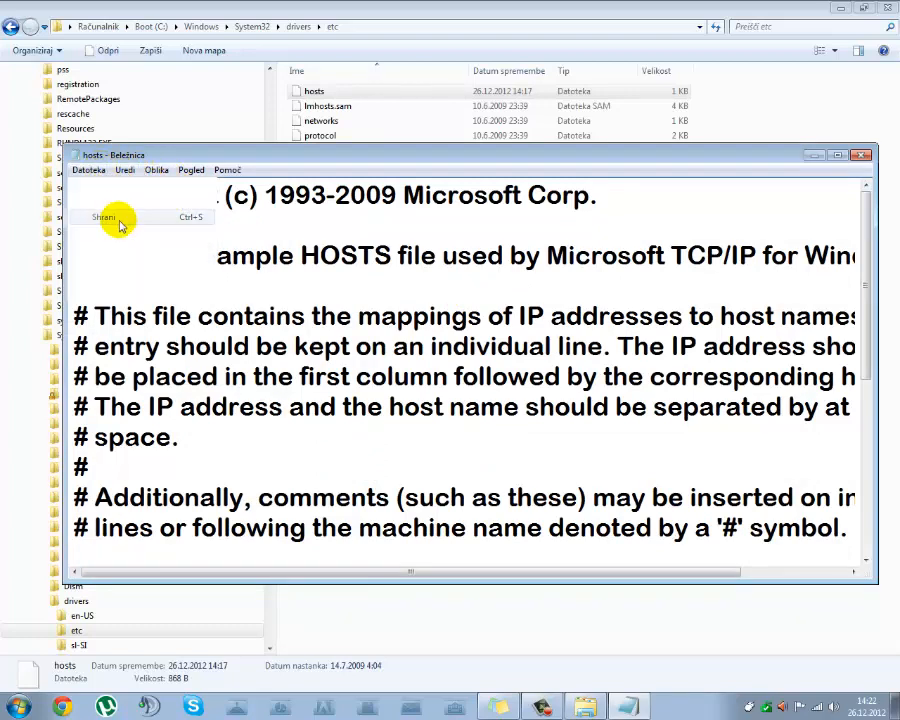
click(103, 217)
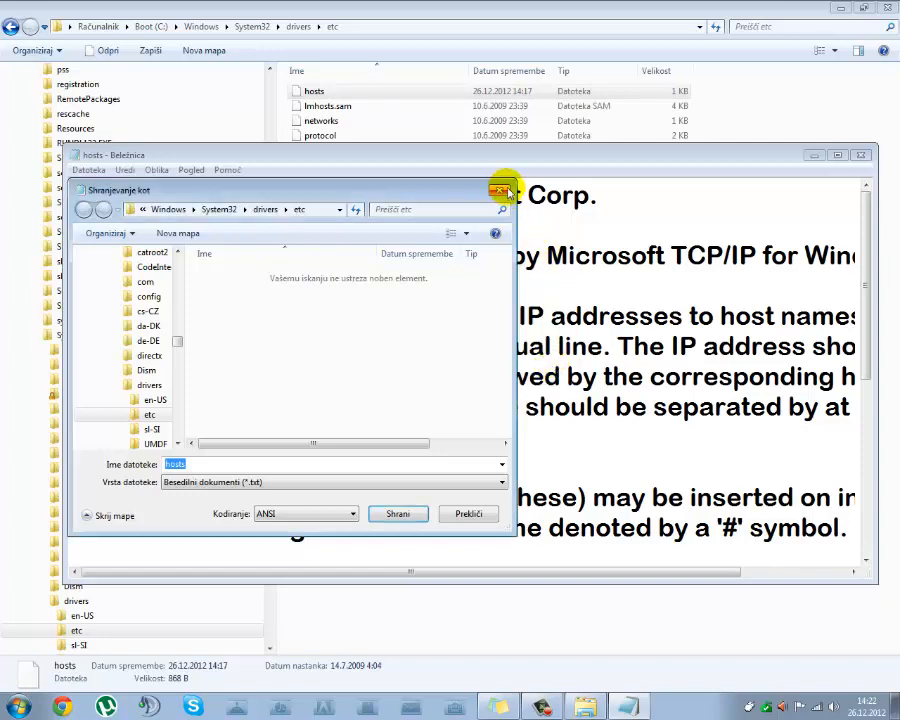
click(503, 190)
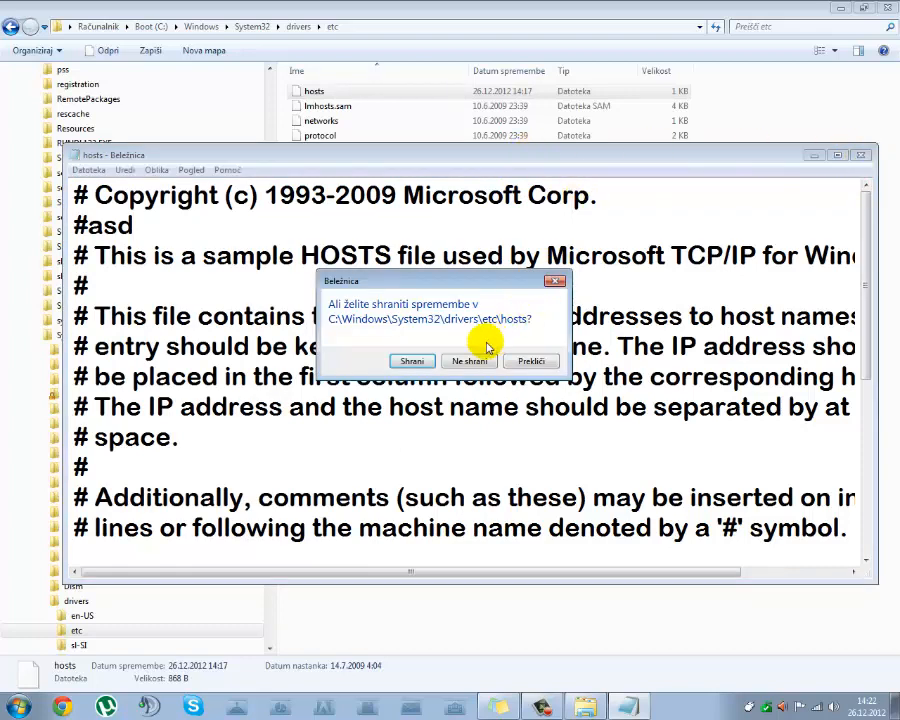
click(468, 361)
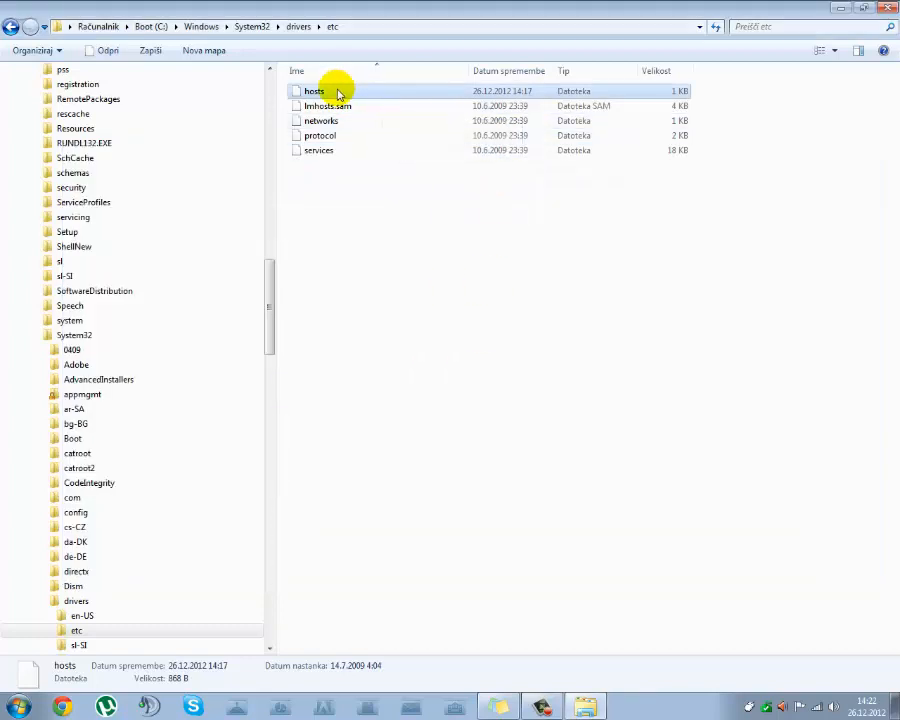
- In the hosts file's Security permissions, allow Full control for the Users group
right_click(314, 91)
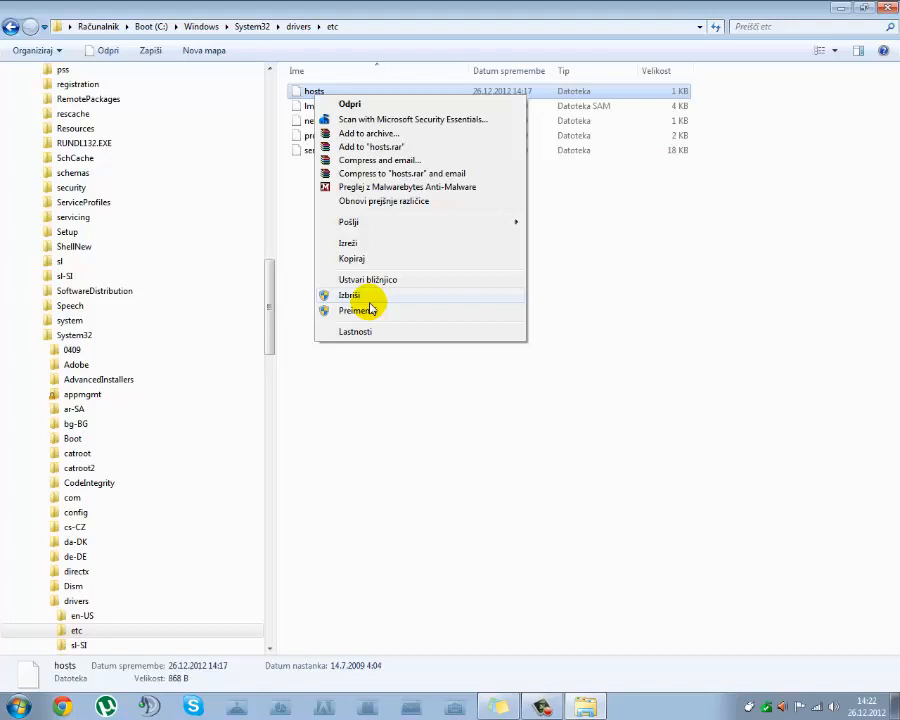
click(355, 331)
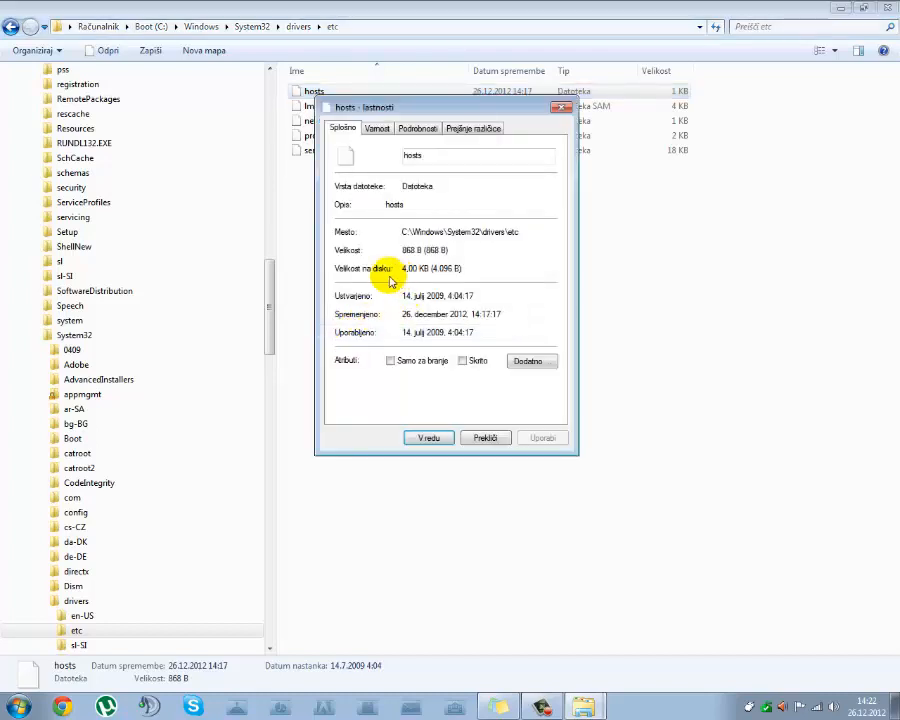
click(376, 128)
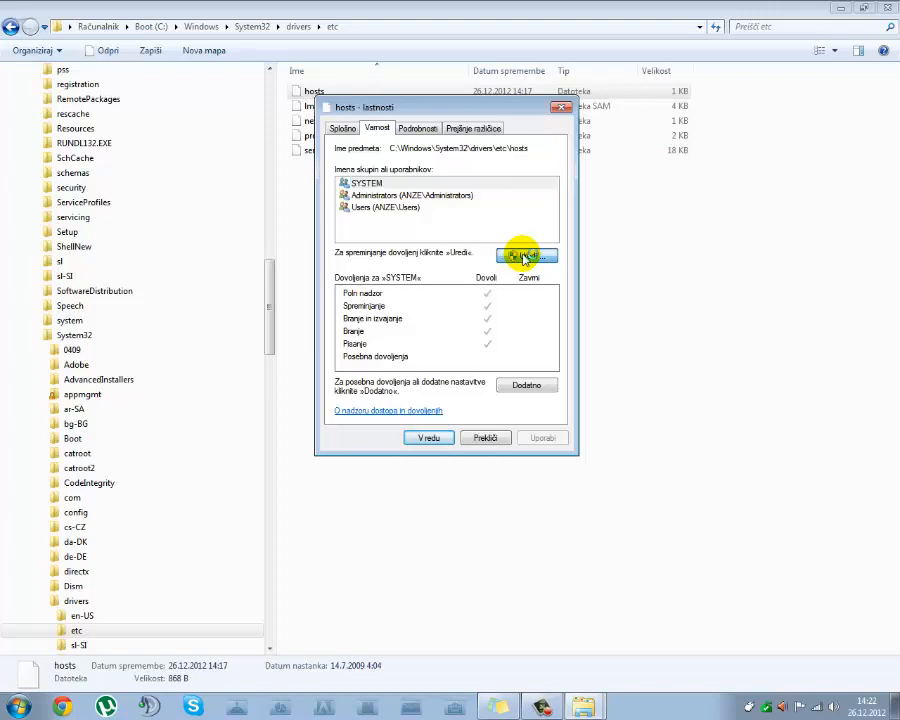
click(527, 256)
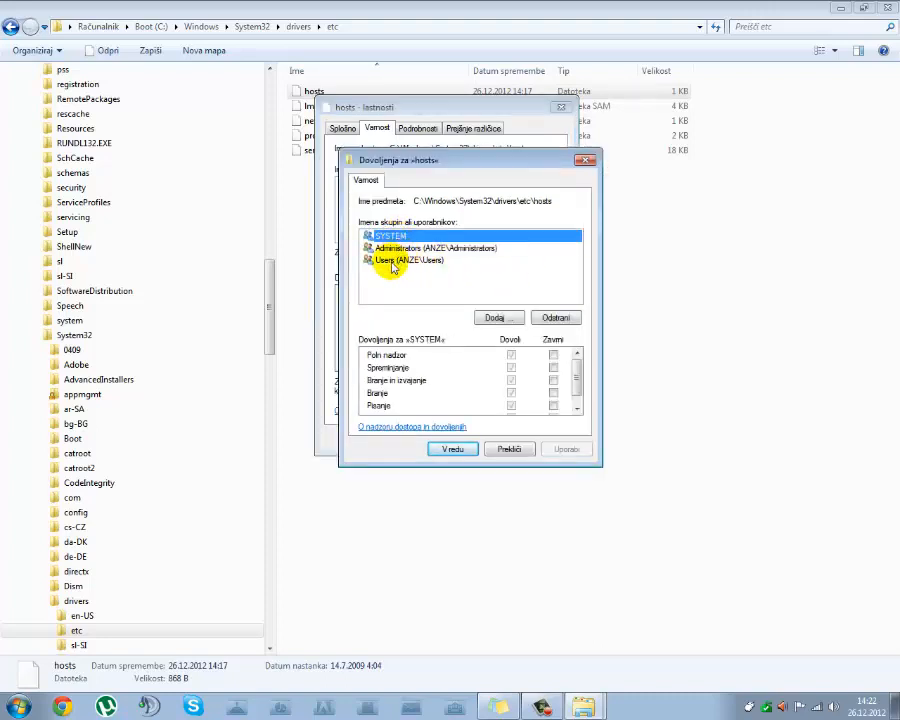
click(390, 260)
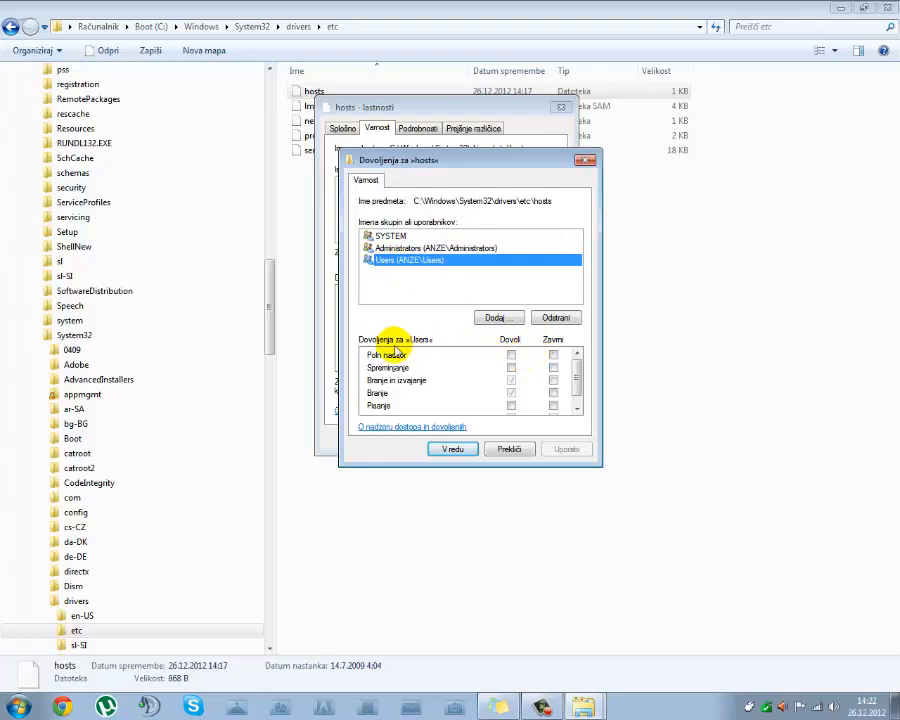
click(511, 355)
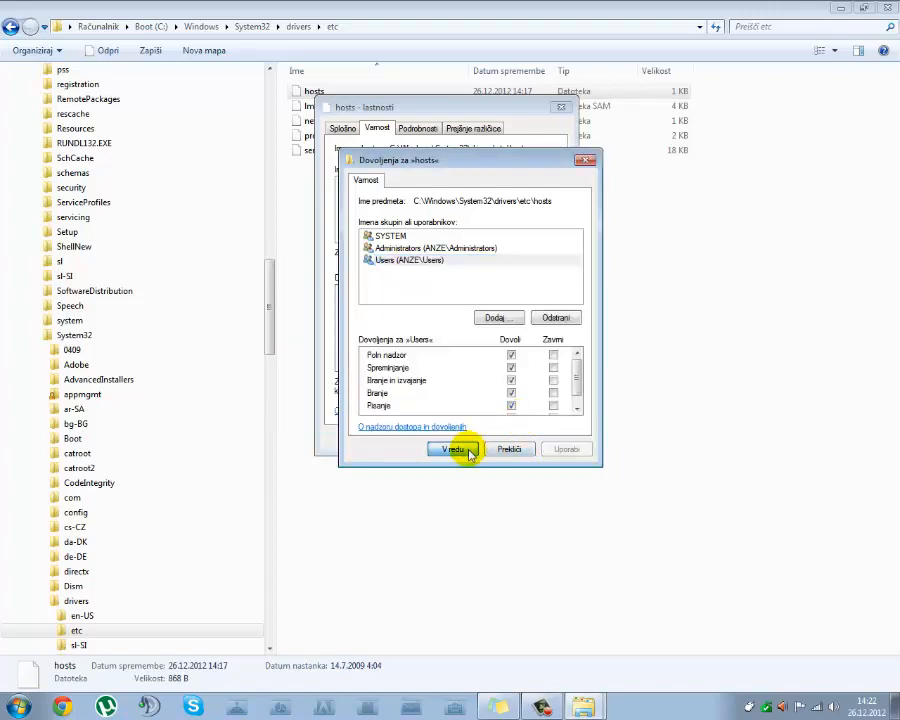
click(453, 449)
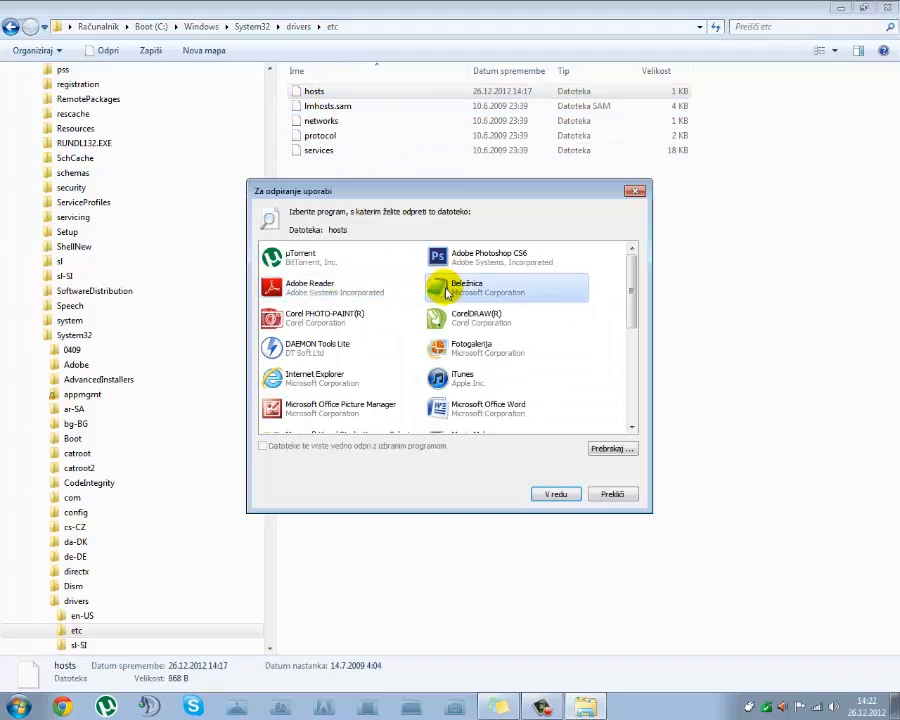
- Open hosts in Notepad, add 'asd' after # on line two, save, and close
click(555, 493)
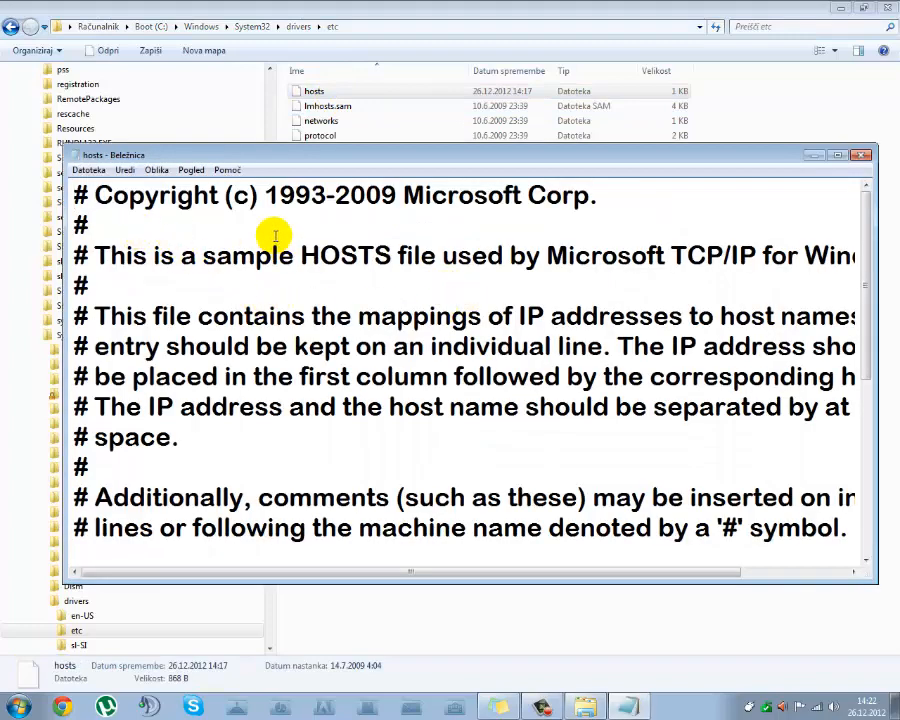
text(as)
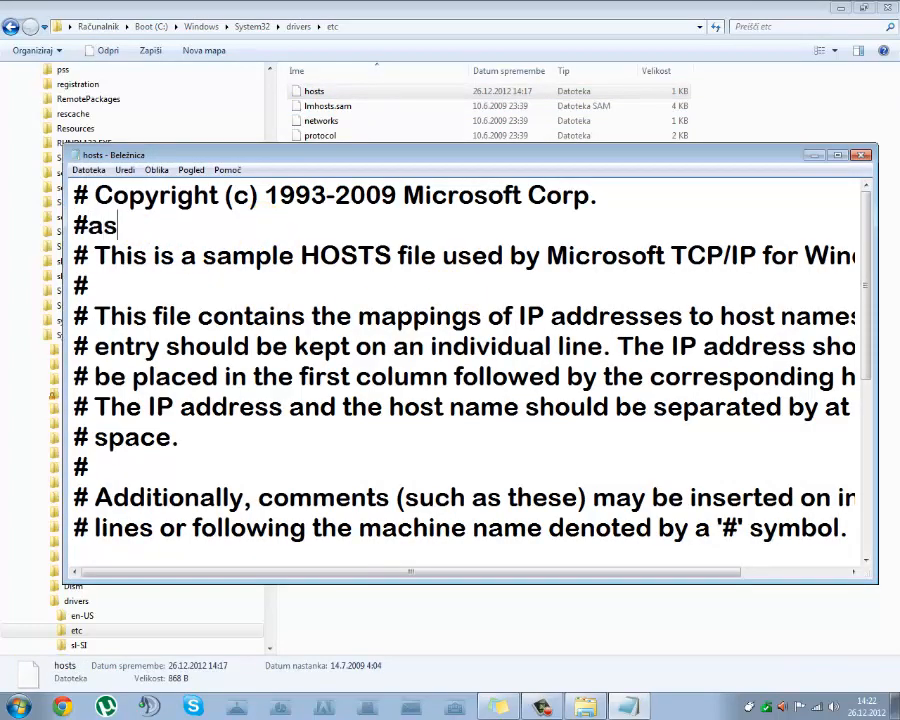
text(d)
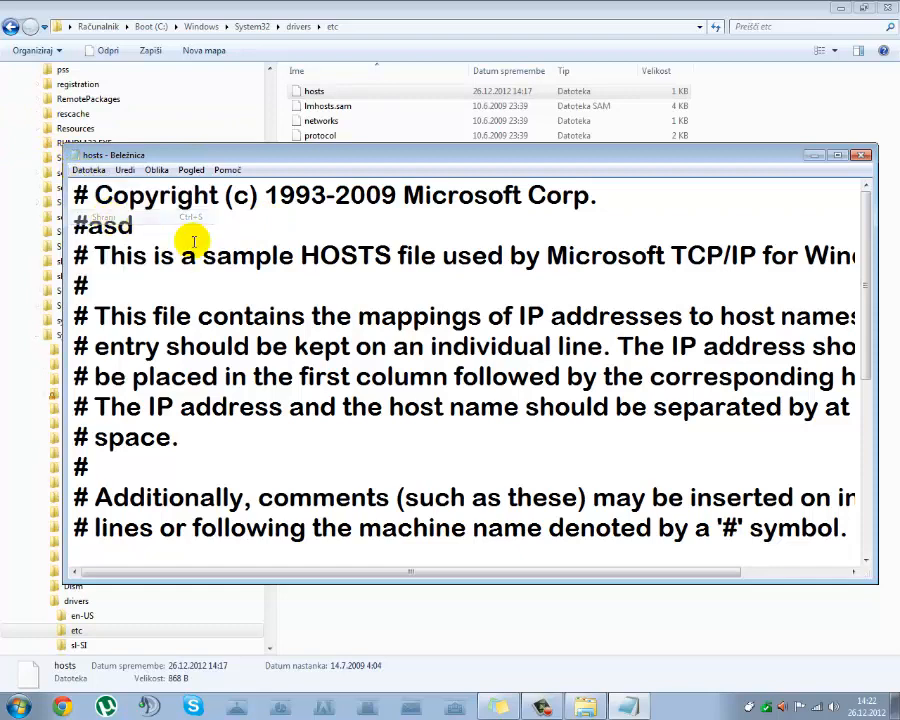
click(861, 154)
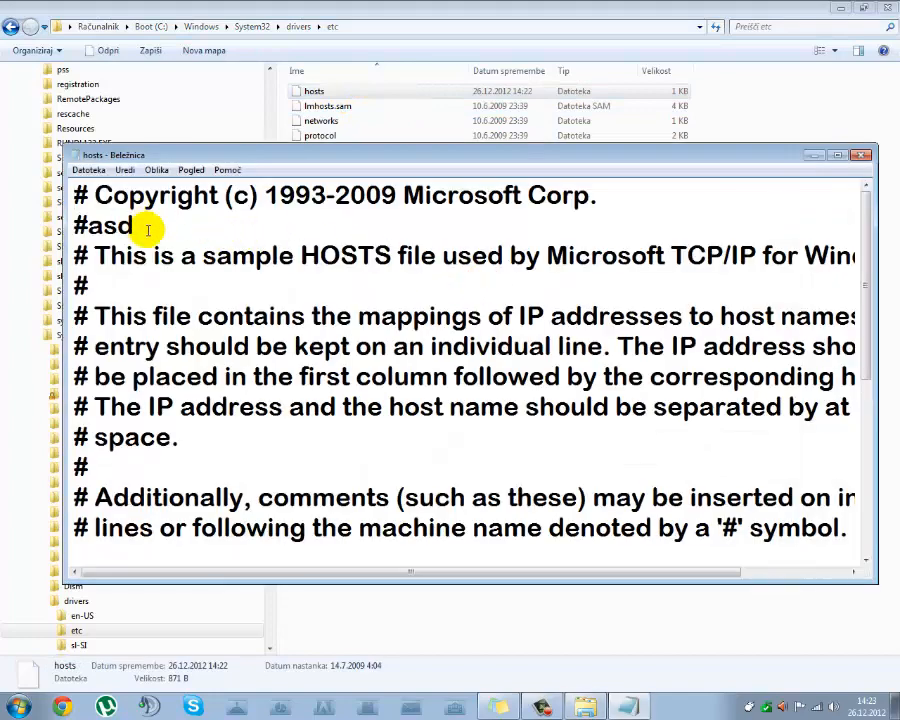
click(88, 169)
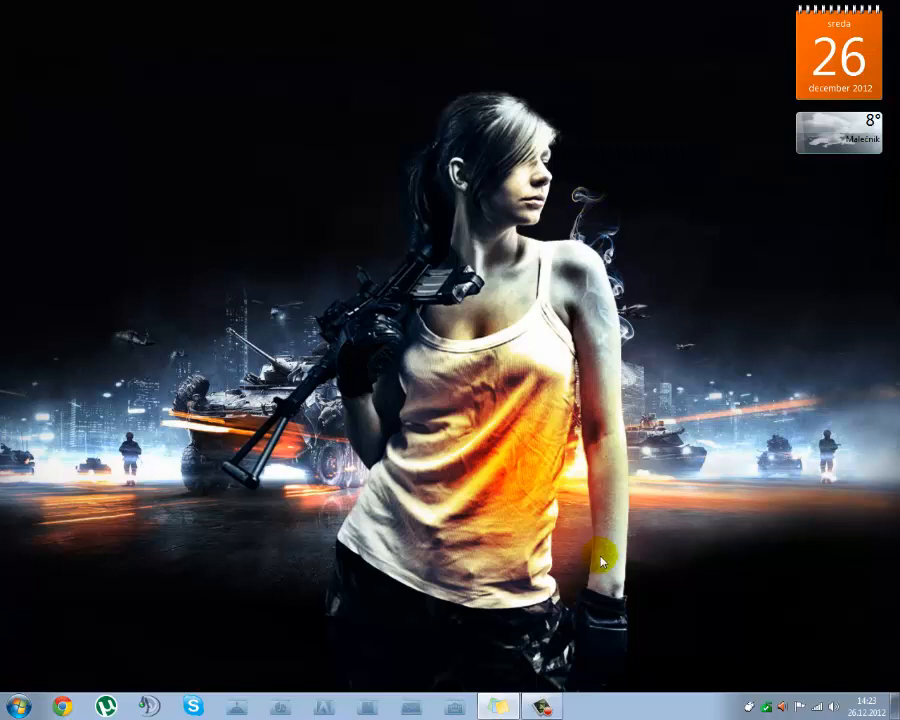
mouse_move(596, 503)
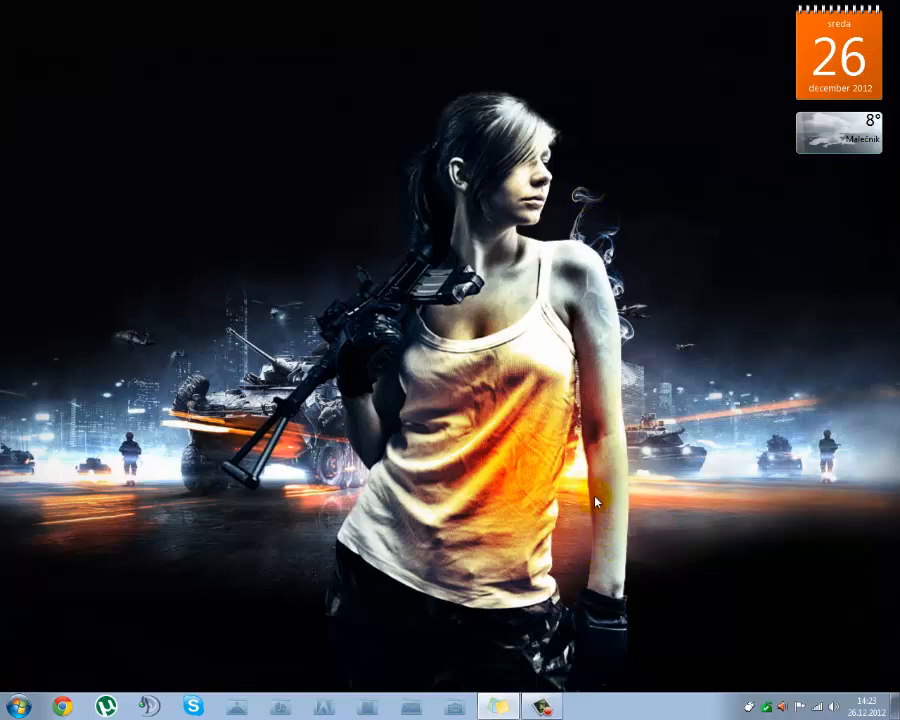